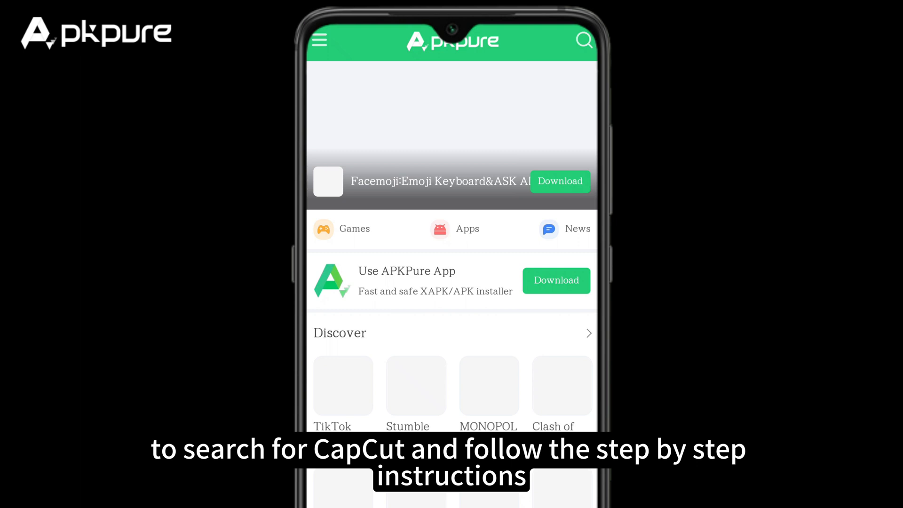
Step: Search APKPure for 'capcut' to find and launch the CapCut app
click(583, 40)
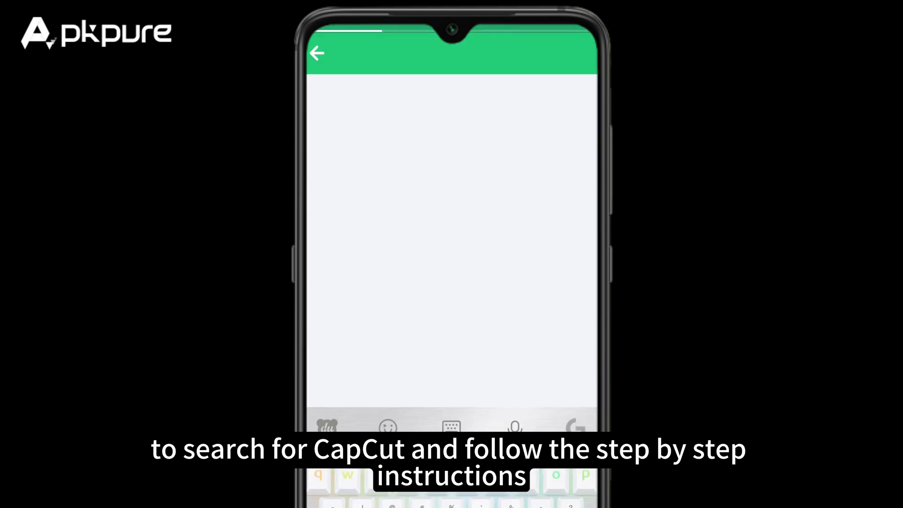
text(capcut)
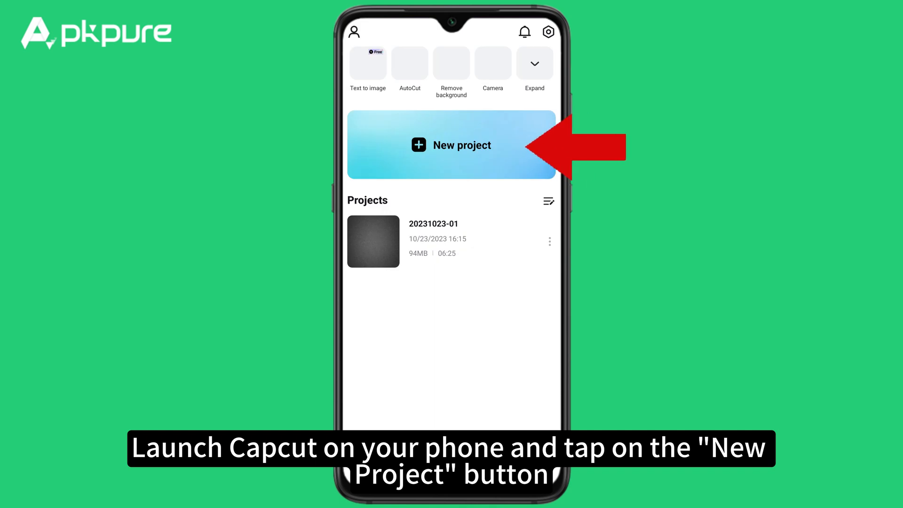
Step: Start a new CapCut project and browse down the stock video grid
click(450, 145)
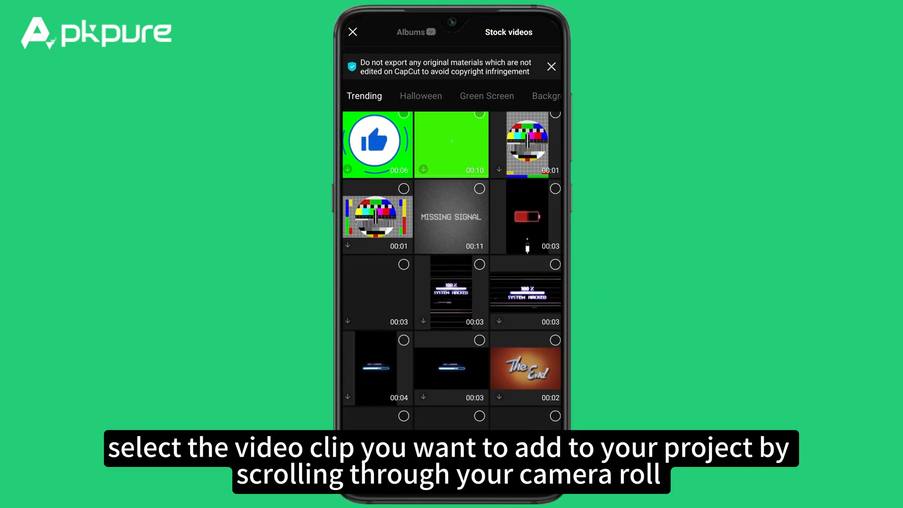
scroll(down, 3)
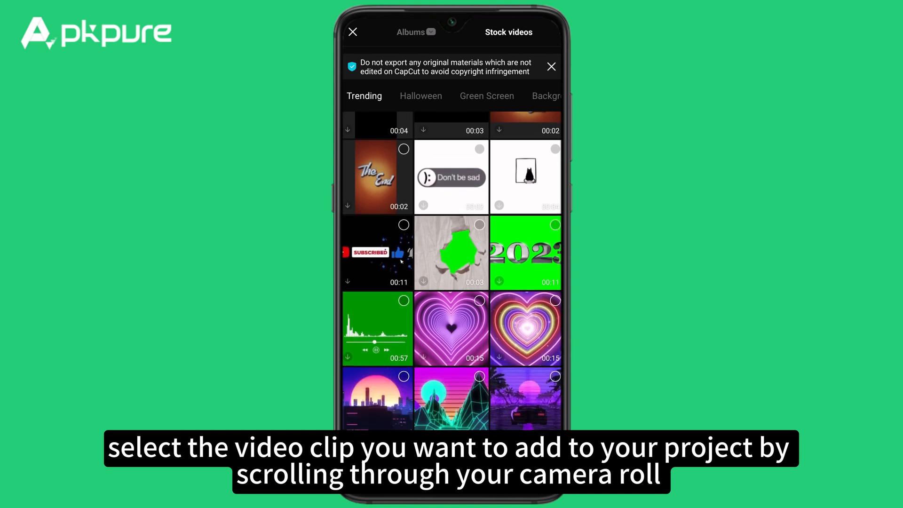
scroll(down, 3)
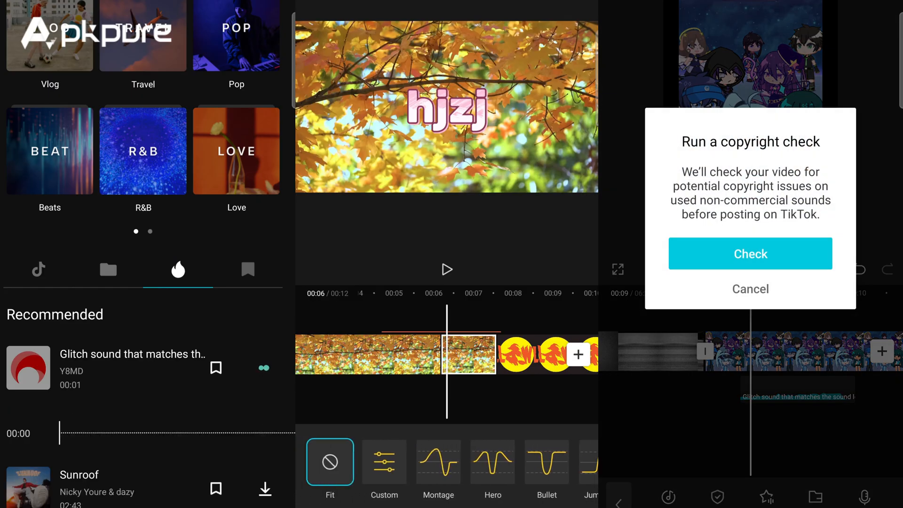
Step: Load the nine-second autumn-leaves clip into the project editor timeline
click(750, 253)
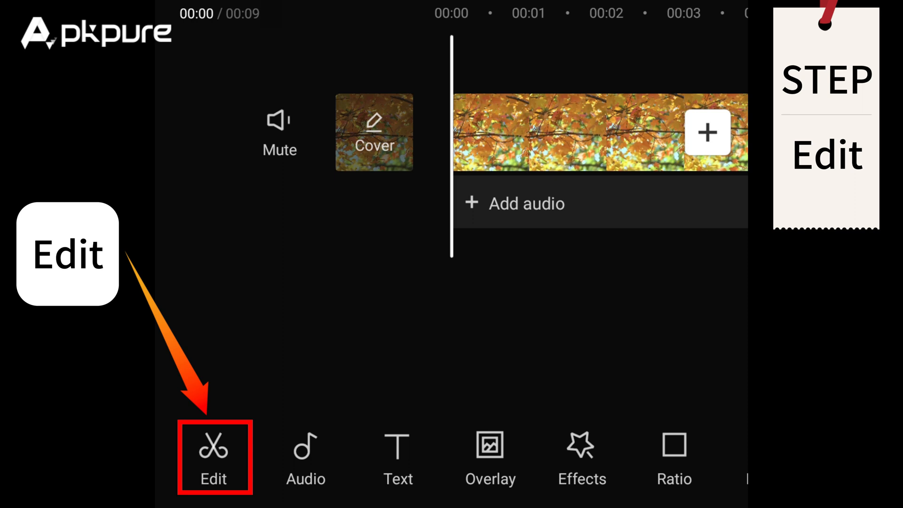
Step: Add a stock video clip, extending the project to twelve seconds
click(213, 458)
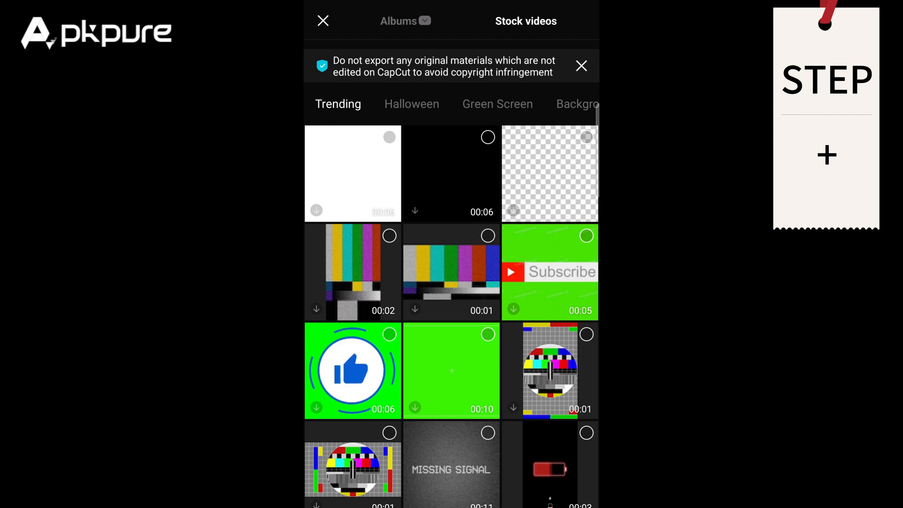
click(411, 104)
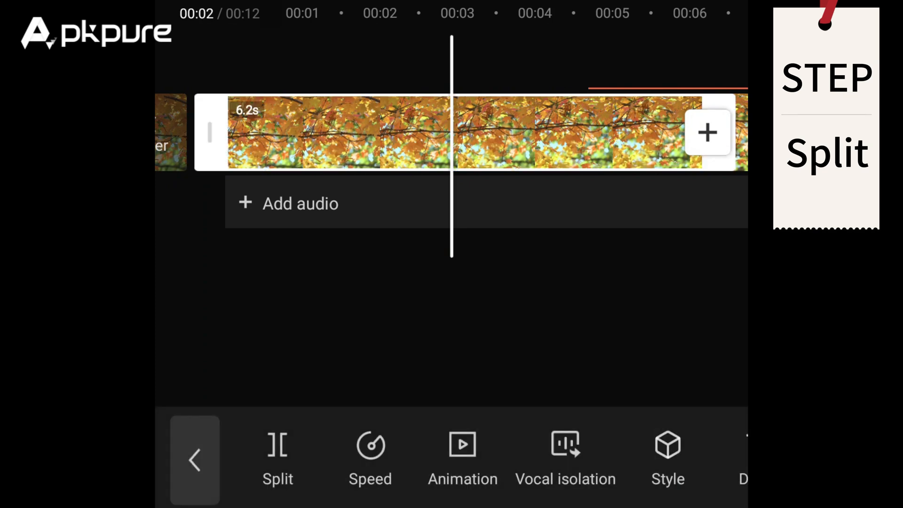
Step: Split the 6.2-second autumn-leaves clip at 00:02, leaving a 3.3-second piece
click(276, 458)
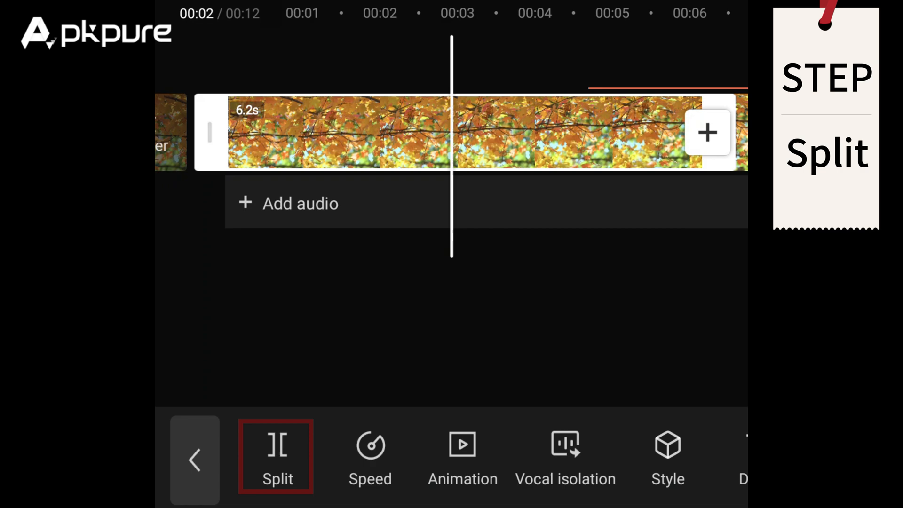
click(276, 458)
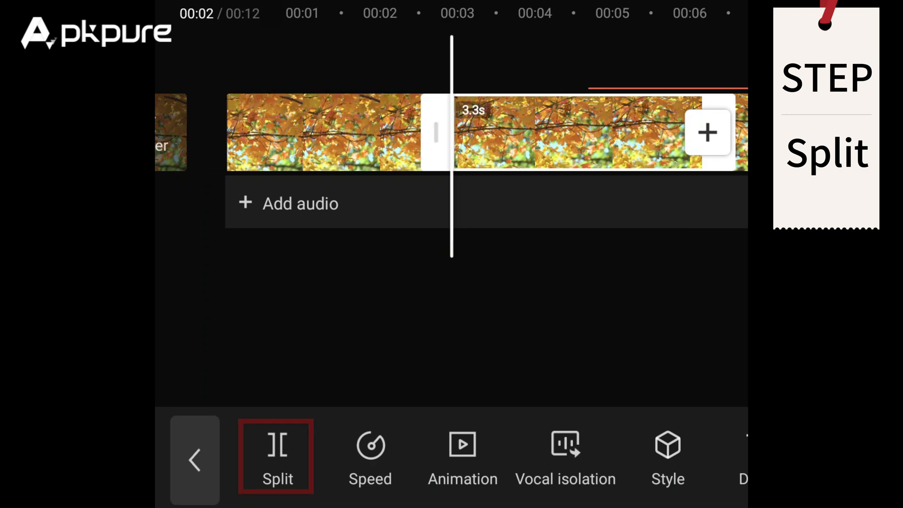
click(277, 458)
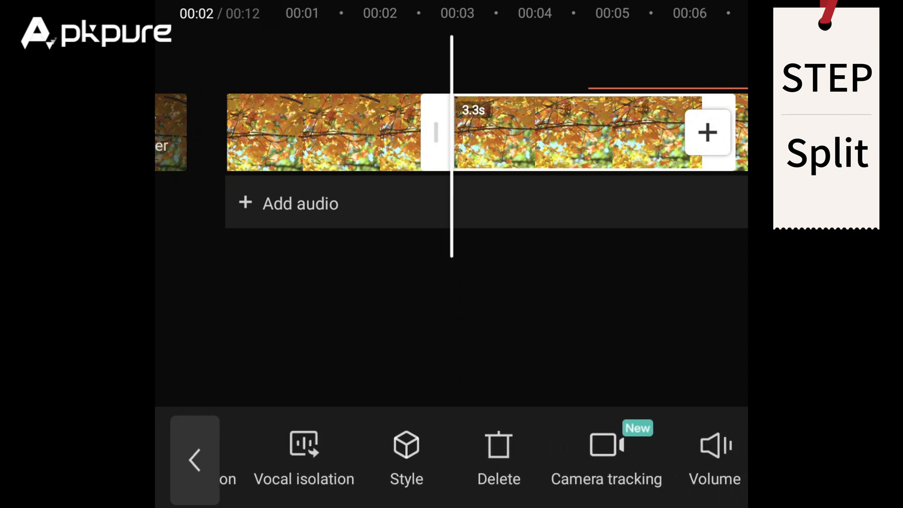
scroll(right, 3)
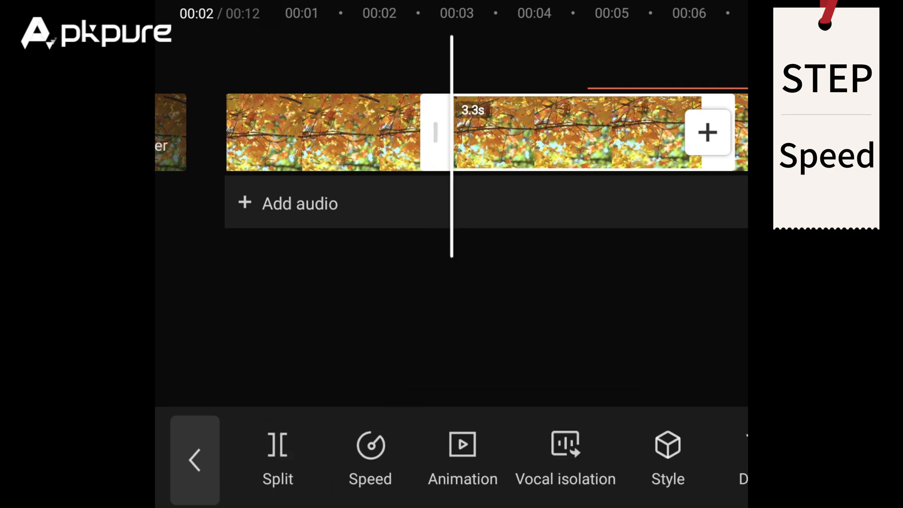
Step: Apply the Jump Cut speed curve, stretching the piece from 3.3 to 4.8 seconds
click(370, 446)
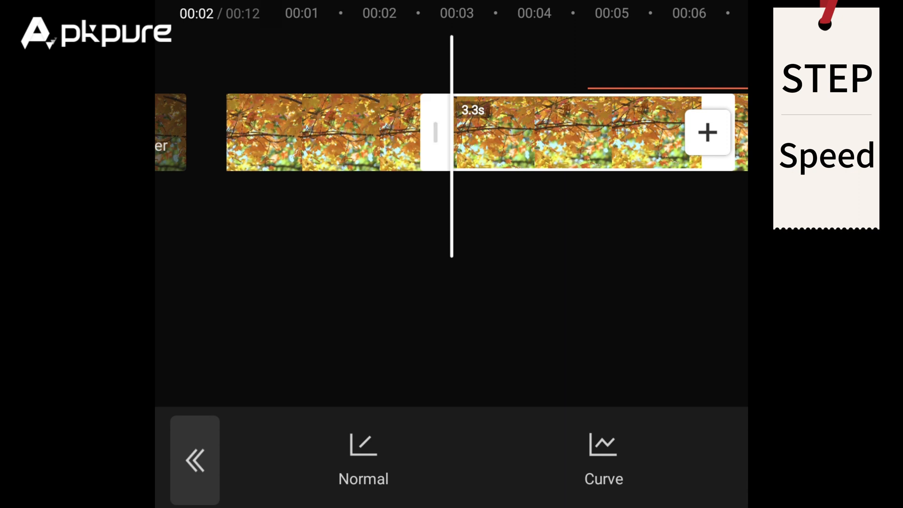
click(363, 455)
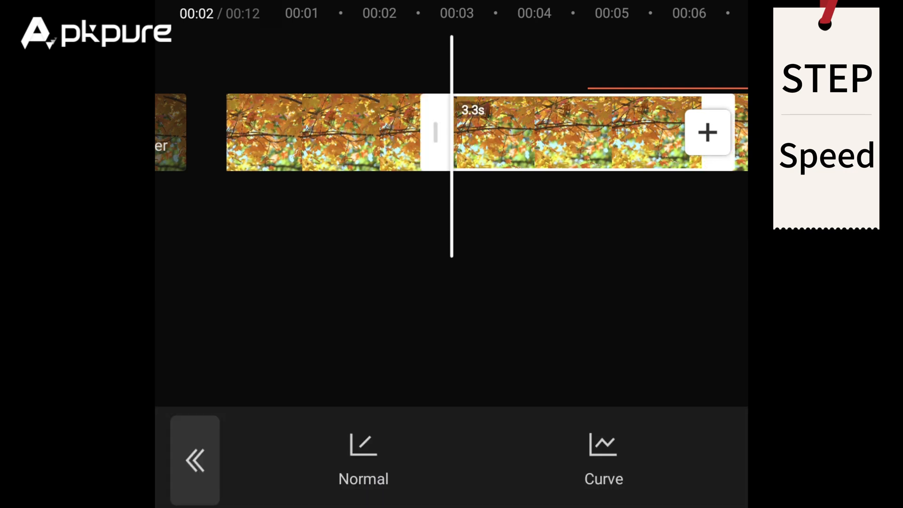
click(604, 458)
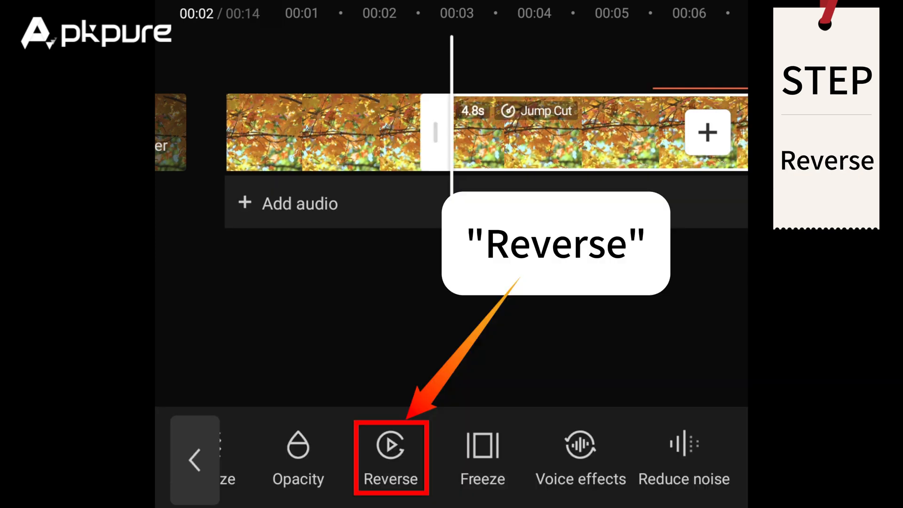
Step: Reverse the Jump Cut clip piece so it plays backwards
click(391, 446)
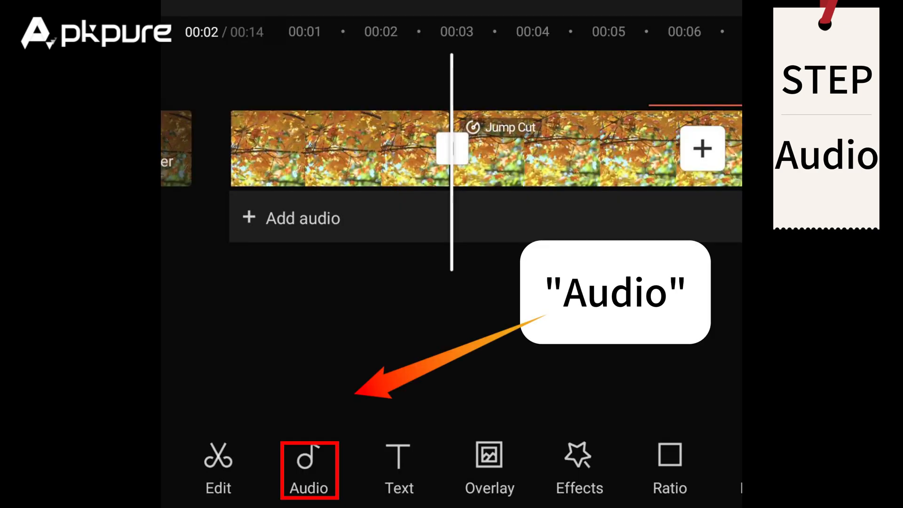
Step: Browse the Audio options — Sounds, Copyright and Effects — for the project
click(310, 469)
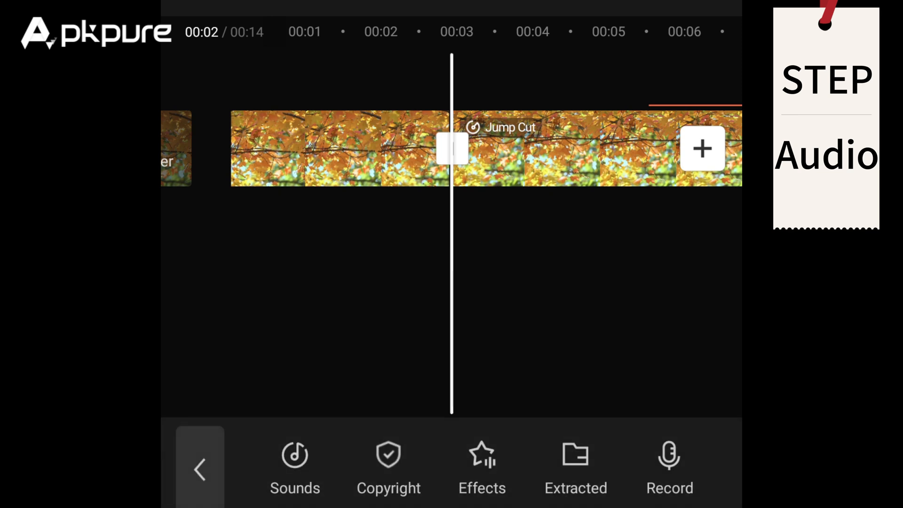
click(295, 467)
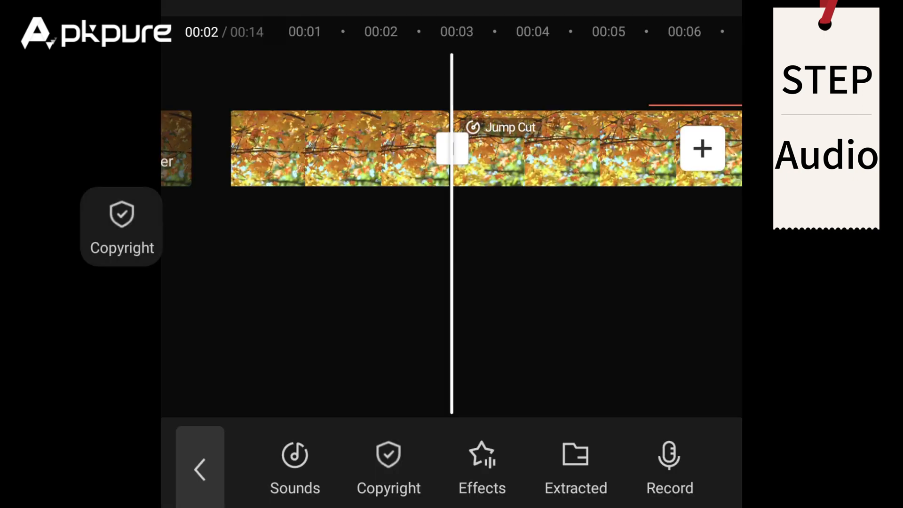
click(294, 467)
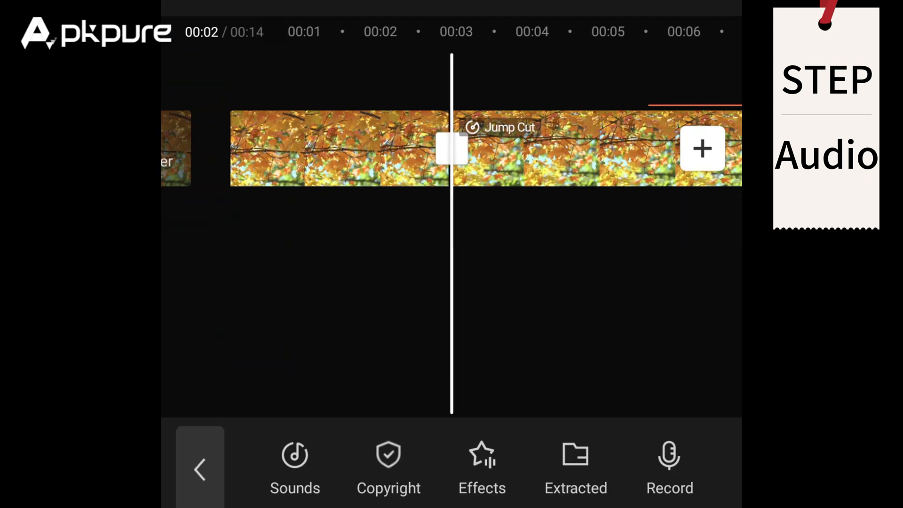
click(668, 466)
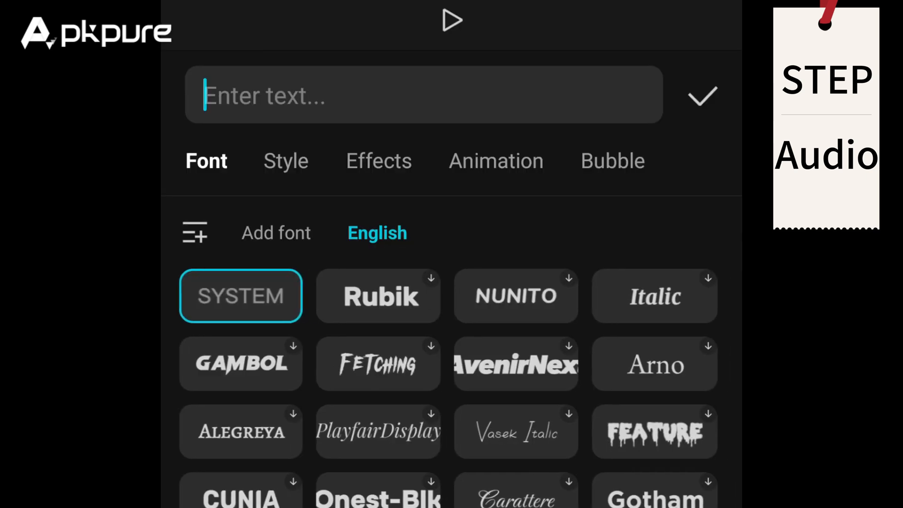
Step: Add the text overlay 'hjzj' after reviewing Font, Style and Animation settings
click(287, 161)
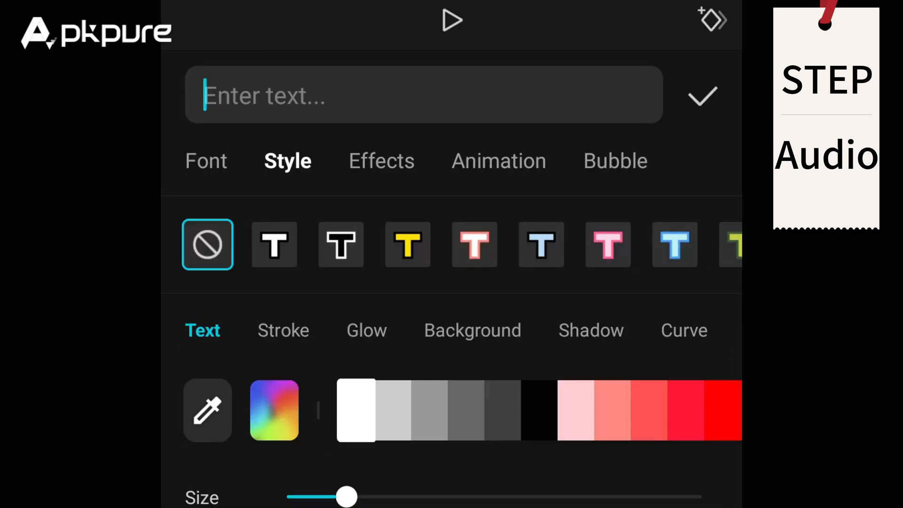
click(498, 161)
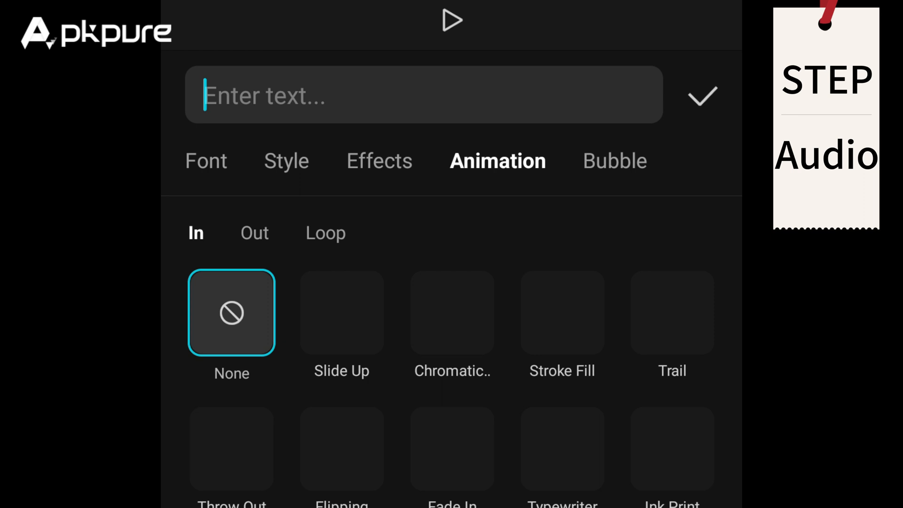
click(615, 161)
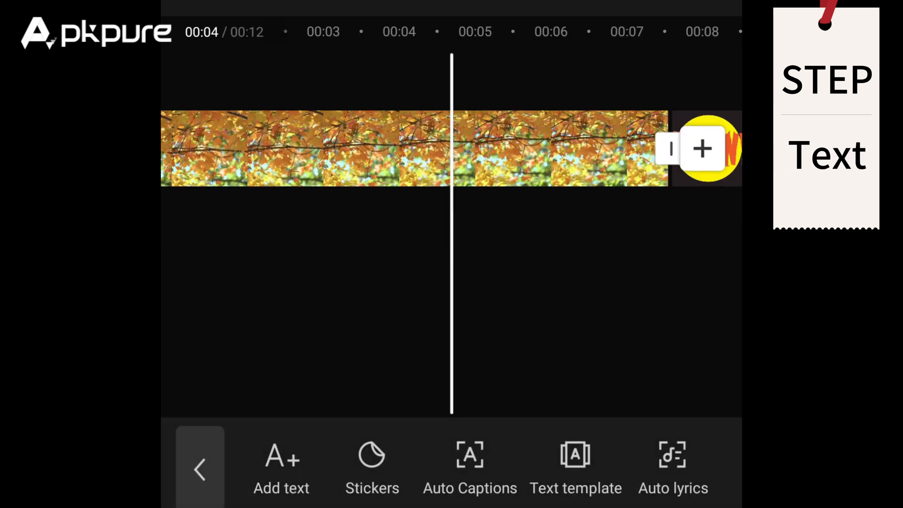
click(281, 467)
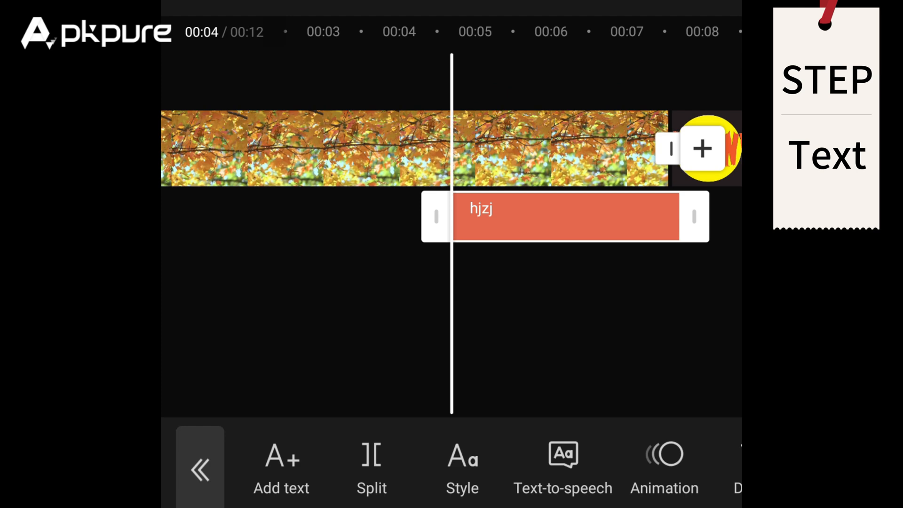
click(564, 216)
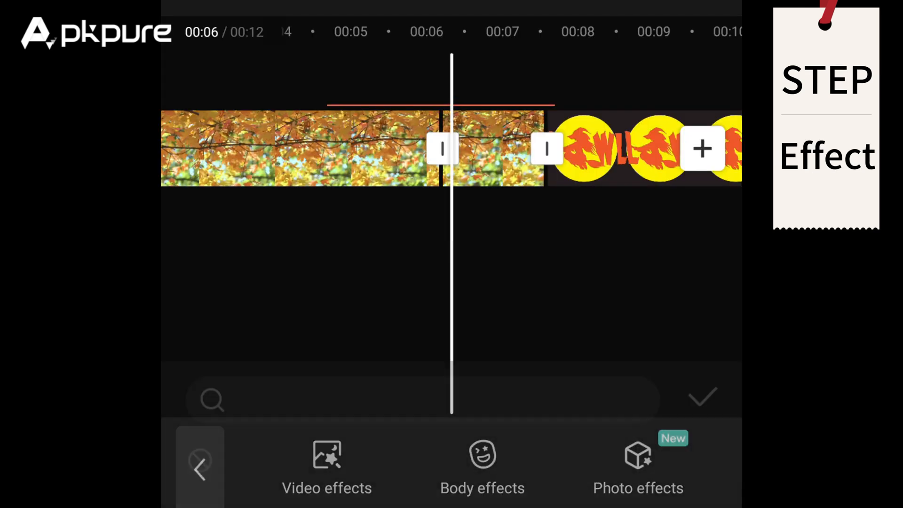
Step: Browse the Video effects category for an effect to apply to the clip
click(326, 467)
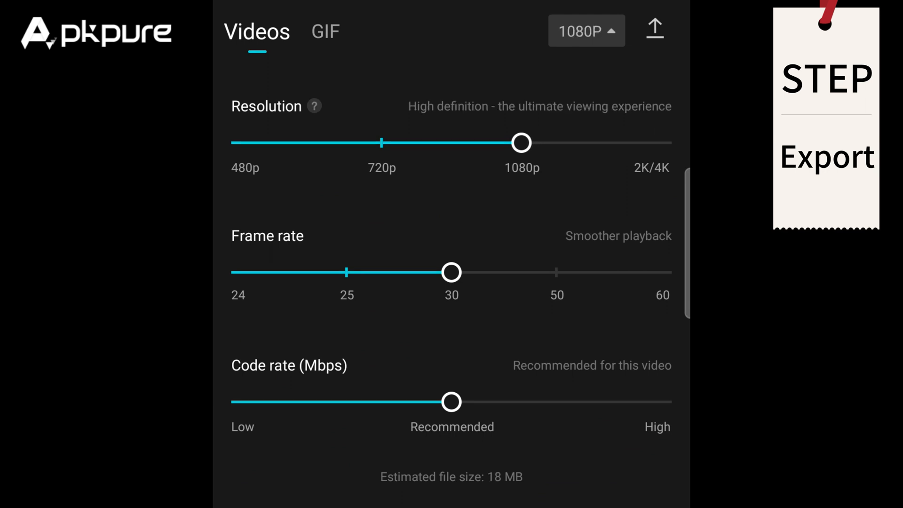
Step: Try frame rate 60, settle on 30 fps at 1080p, and start the export
drag(452, 272, 658, 272)
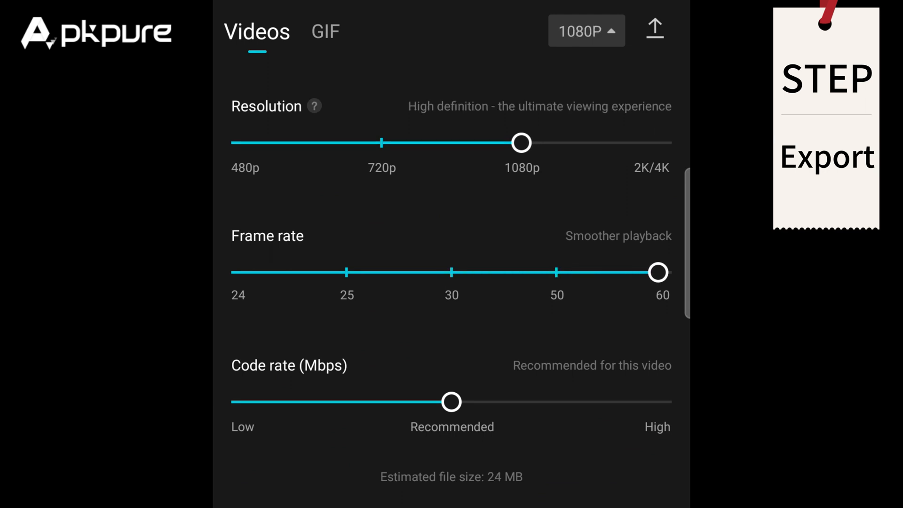
drag(658, 272, 452, 272)
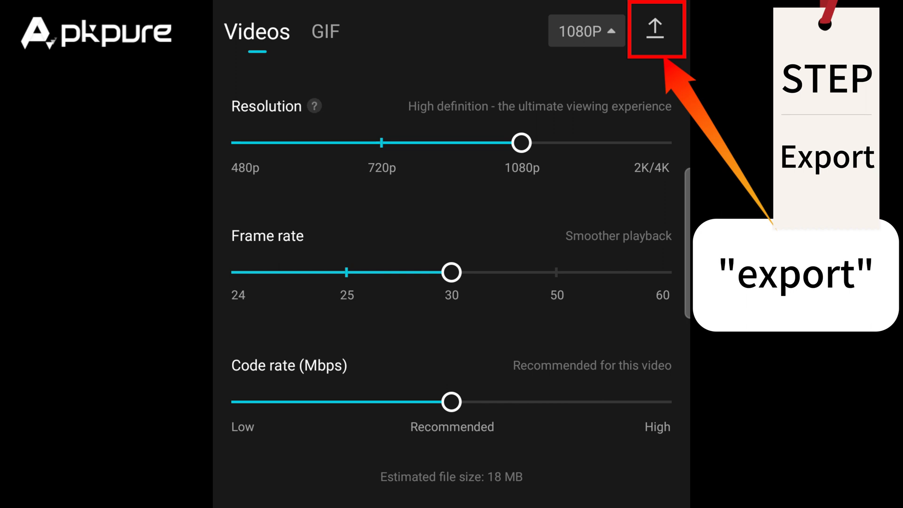
click(656, 30)
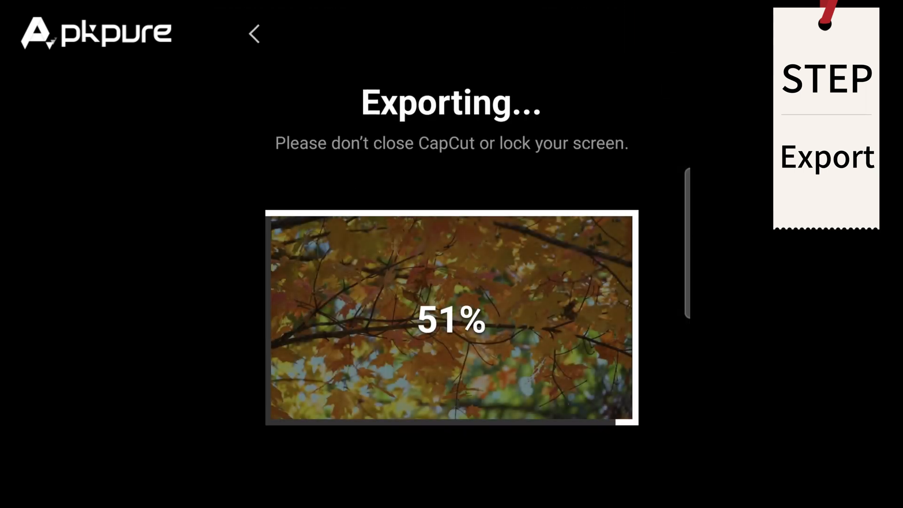